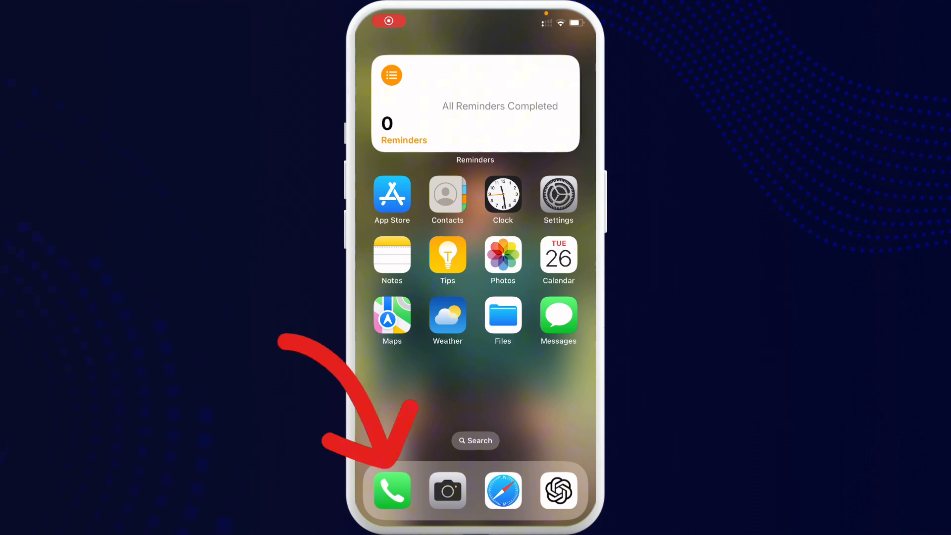
- Open the Phone app and bring up Aditya's contact card from the list
left_click(446, 196)
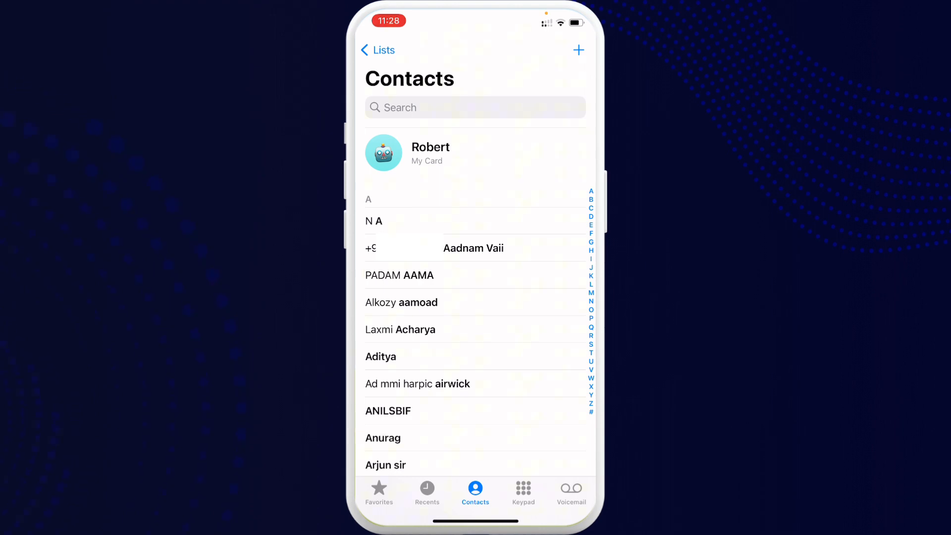
left_click(380, 356)
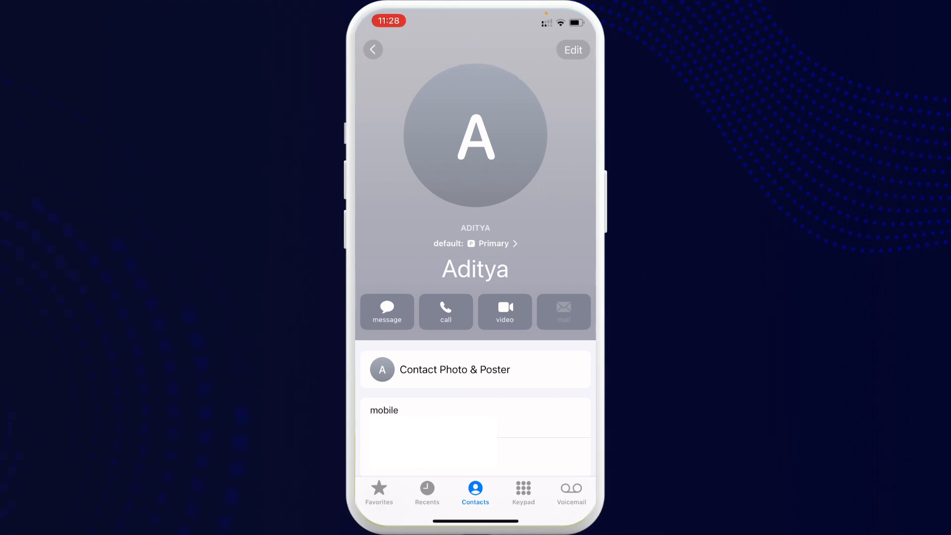
- Edit Aditya's contact and unlink the linked Aditya card via Unlink
left_click(571, 49)
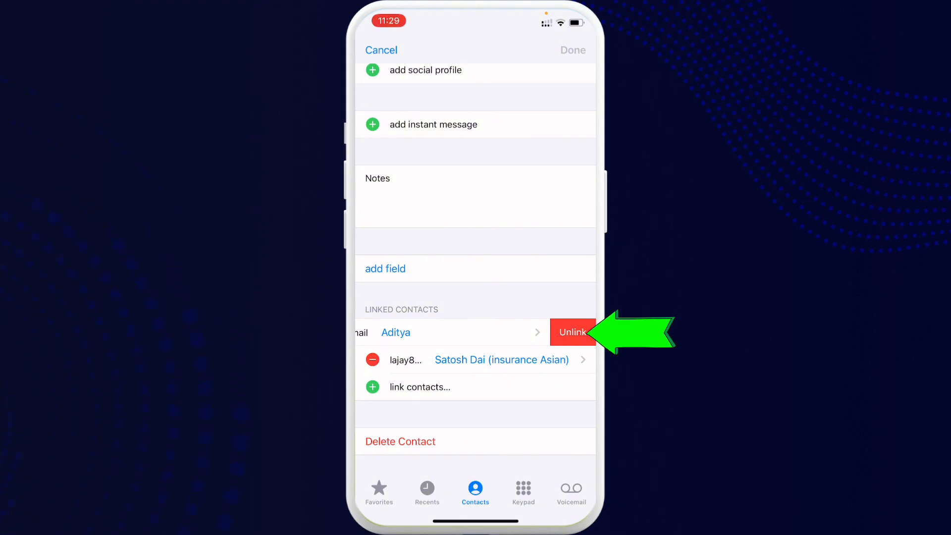
left_click(572, 332)
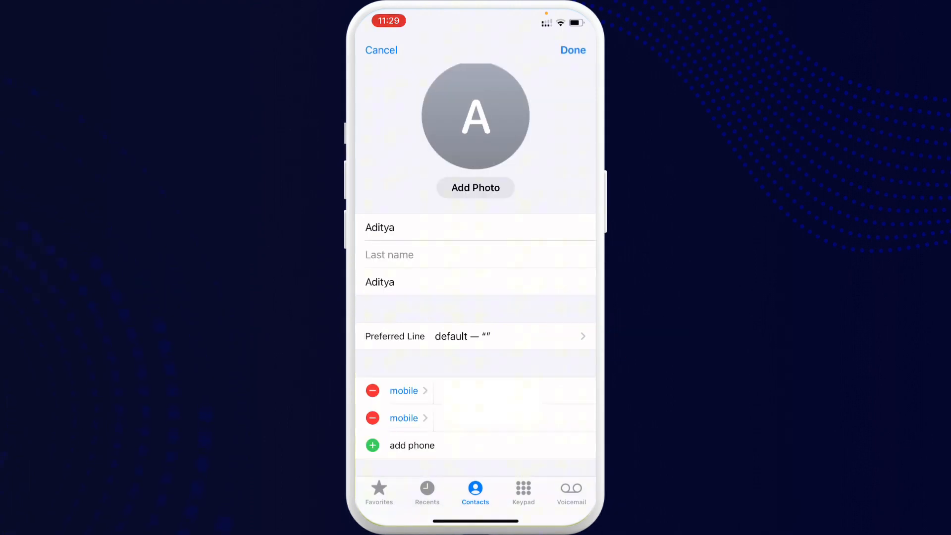